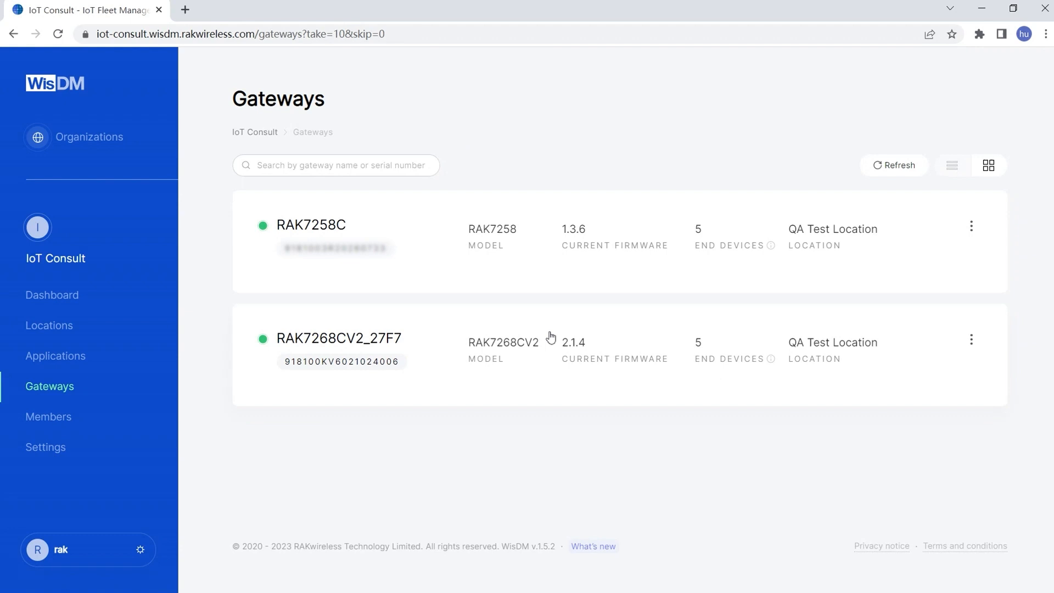
# Step: Open the RAK7268CV2_27F7 gateway card to show its online overview
pyautogui.click(338, 338)
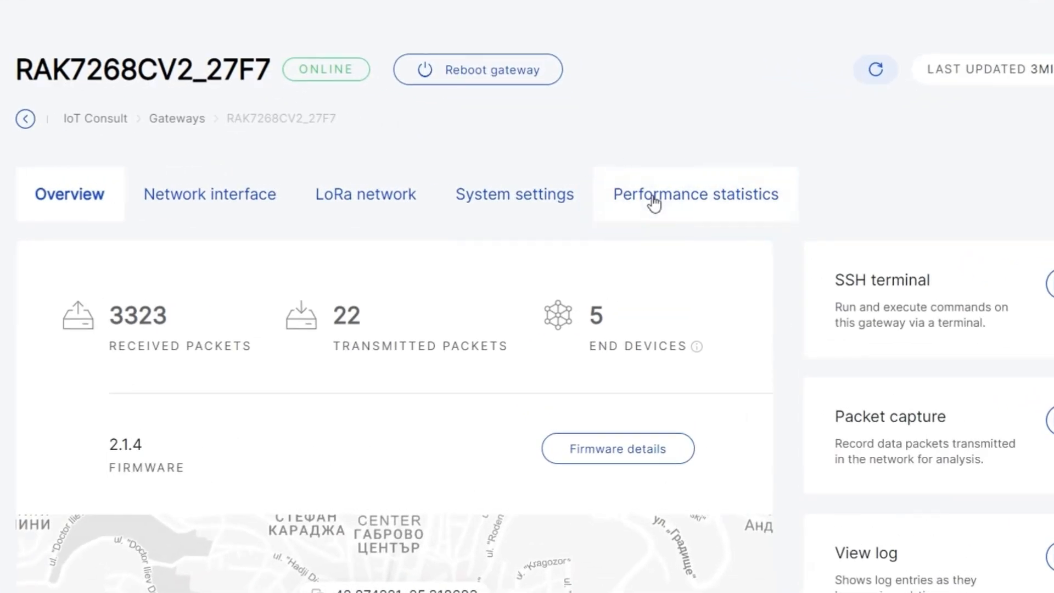
# Step: Browse channel usage, uplink, downlink, SNR & RSSI and end-device charts, then return to gateways
pyautogui.click(694, 194)
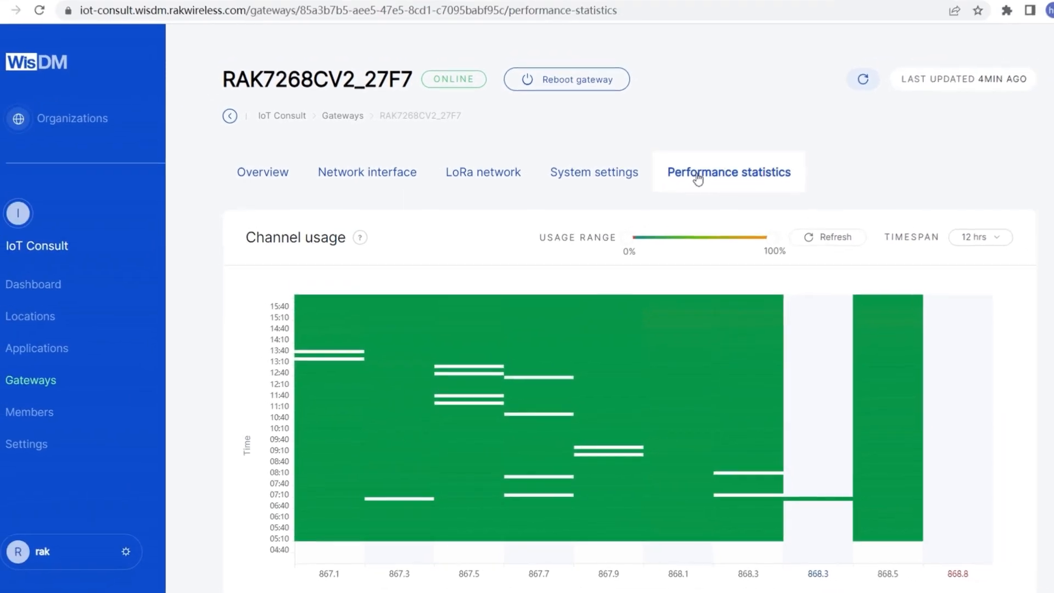
pyautogui.scroll(-3)
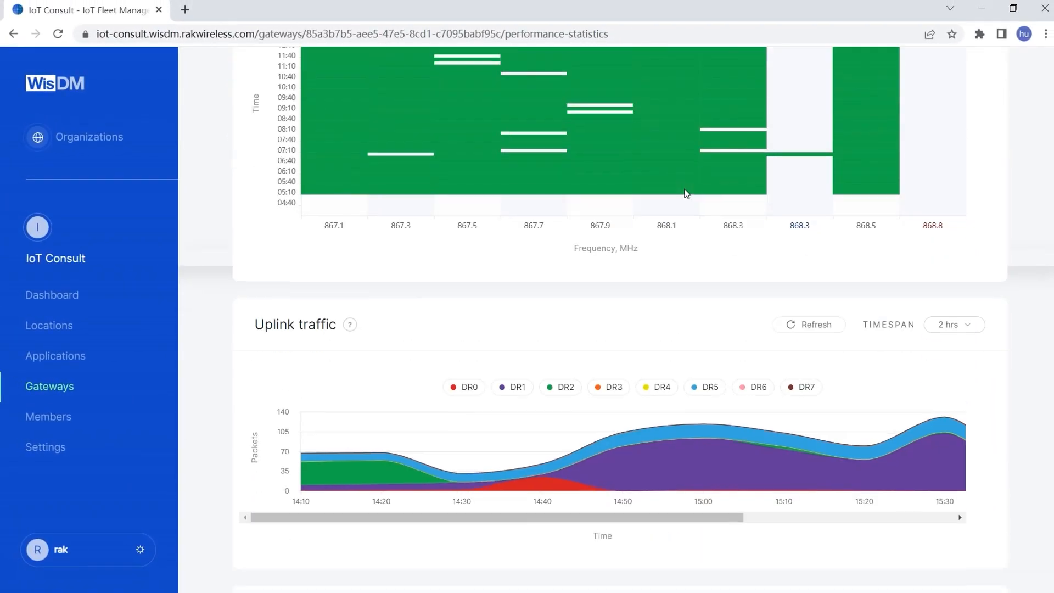
pyautogui.scroll(-3)
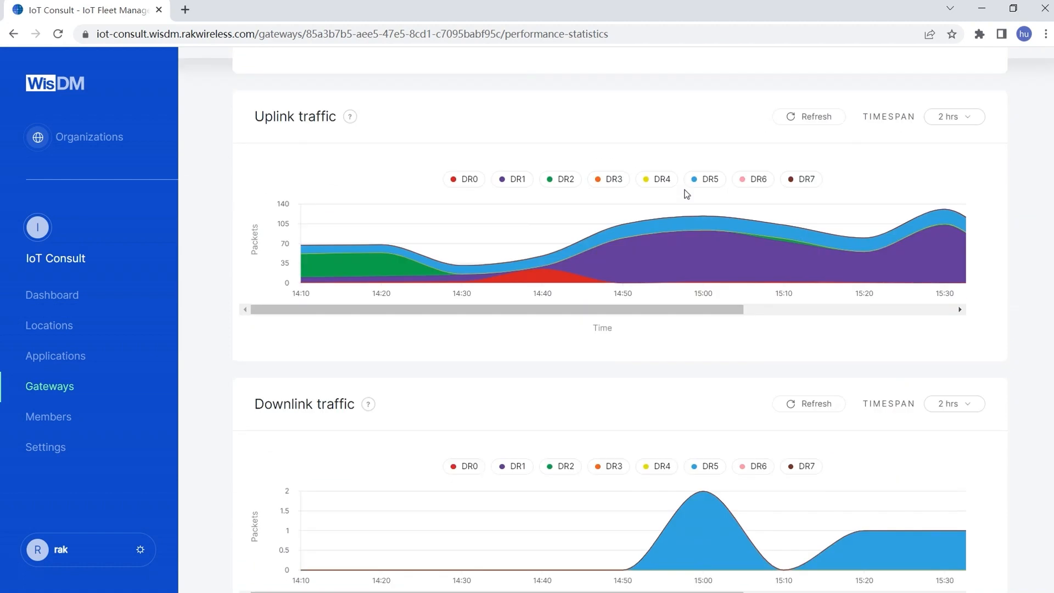
pyautogui.scroll(-3)
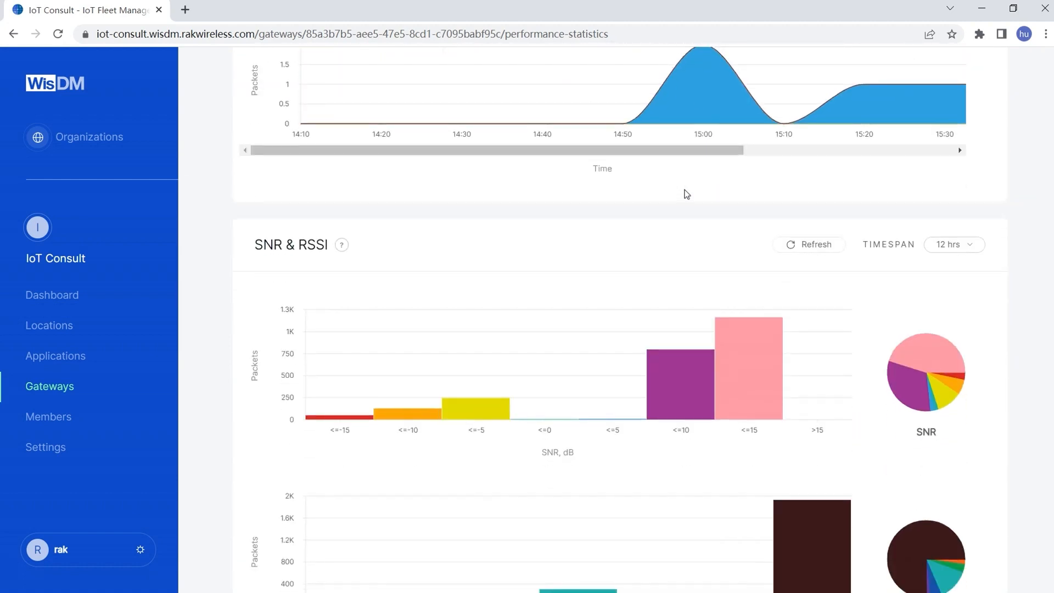
pyautogui.scroll(-3)
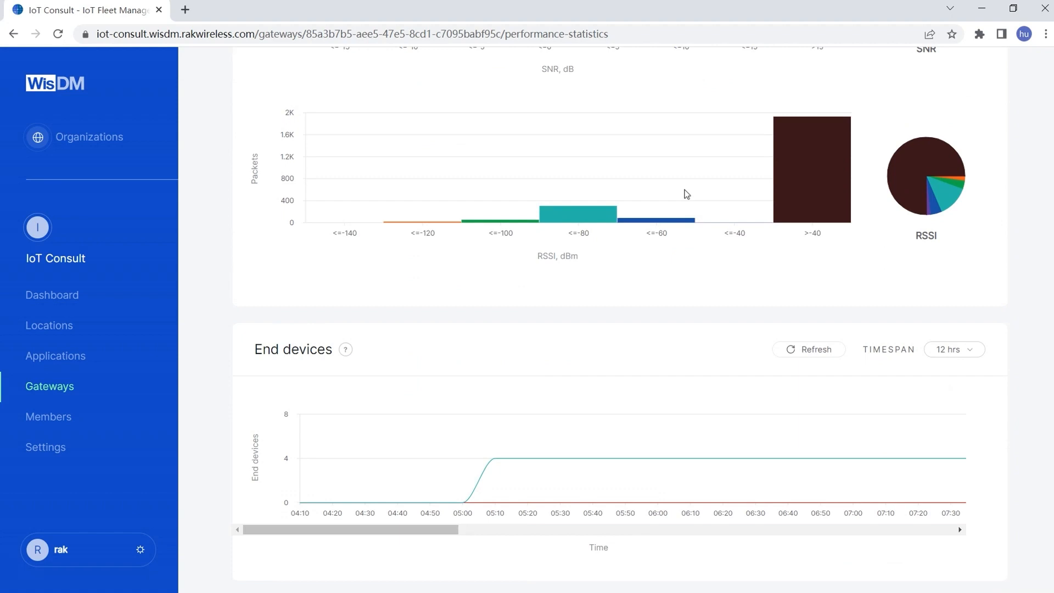
pyautogui.scroll(-3)
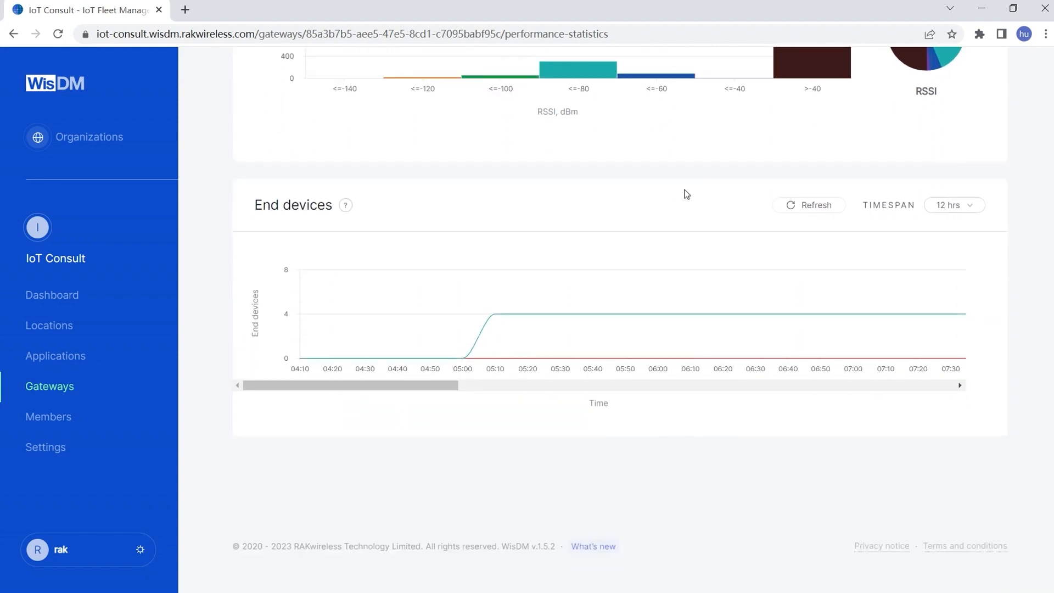
pyautogui.click(49, 385)
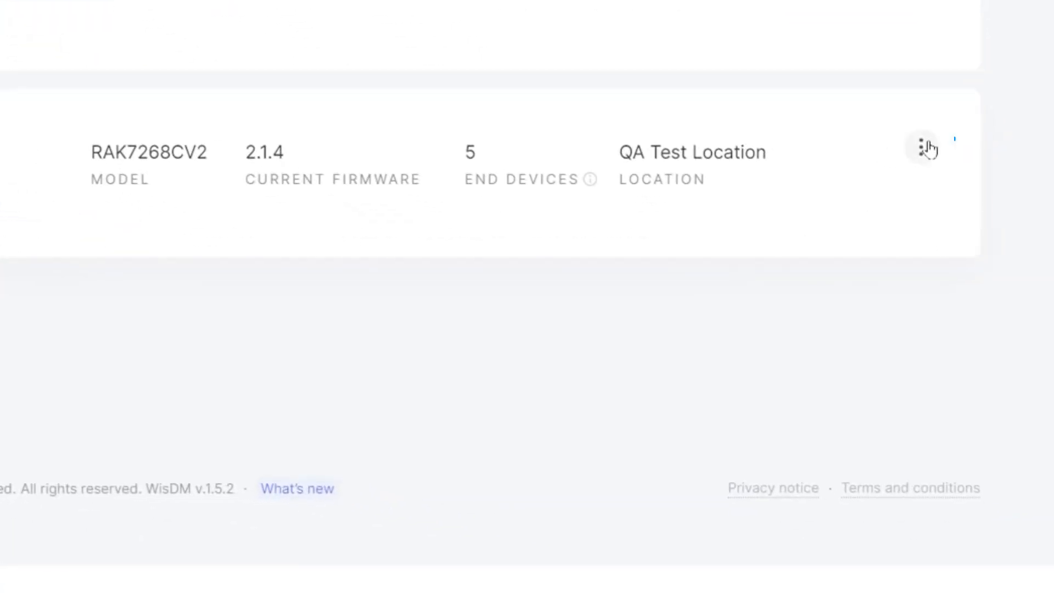
# Step: Start a 1-minute packet capture session from the gateway's actions menu
pyautogui.click(922, 149)
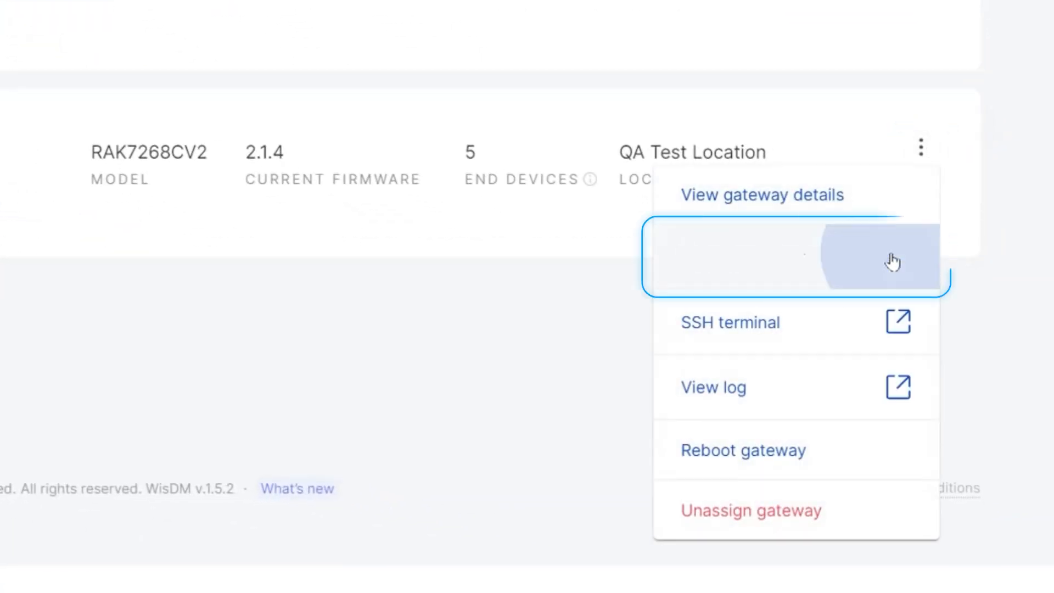
pyautogui.click(795, 260)
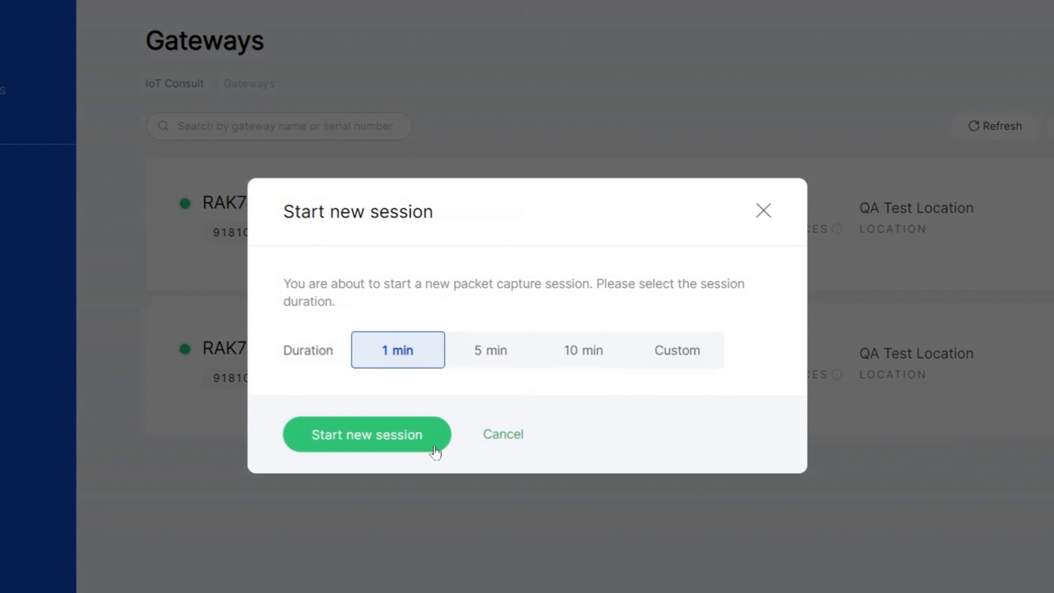
pyautogui.click(366, 434)
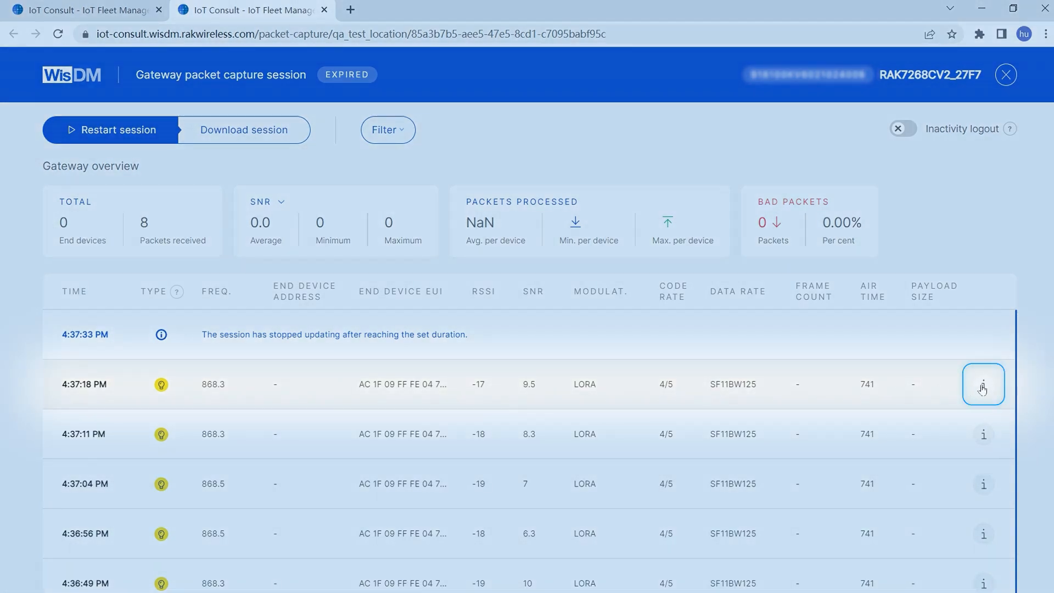
# Step: Open and scroll through the Packet details panel for the 4:37:18 PM Join Request
pyautogui.click(982, 384)
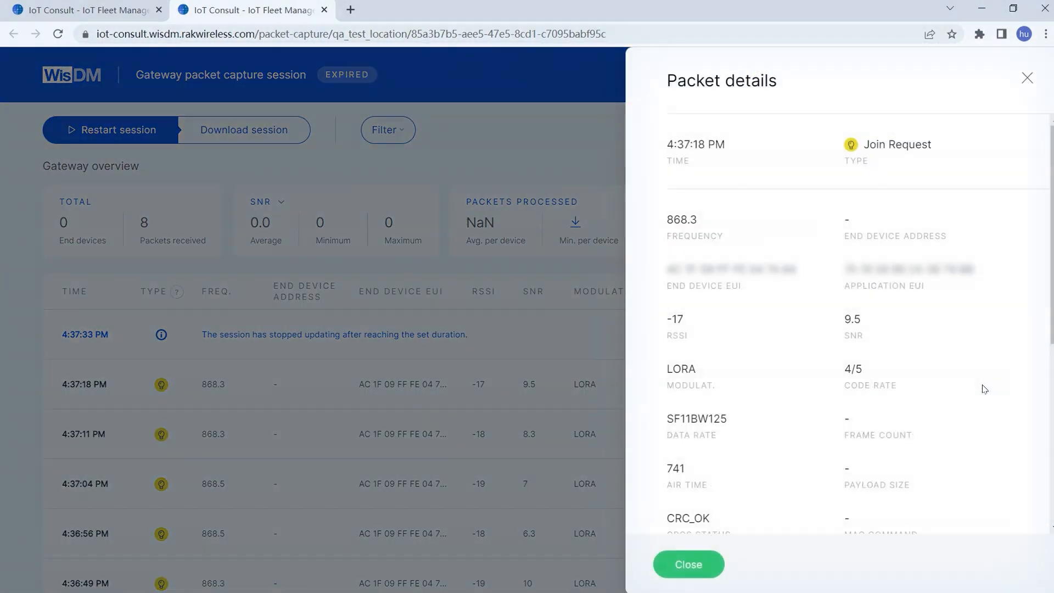
pyautogui.scroll(-3)
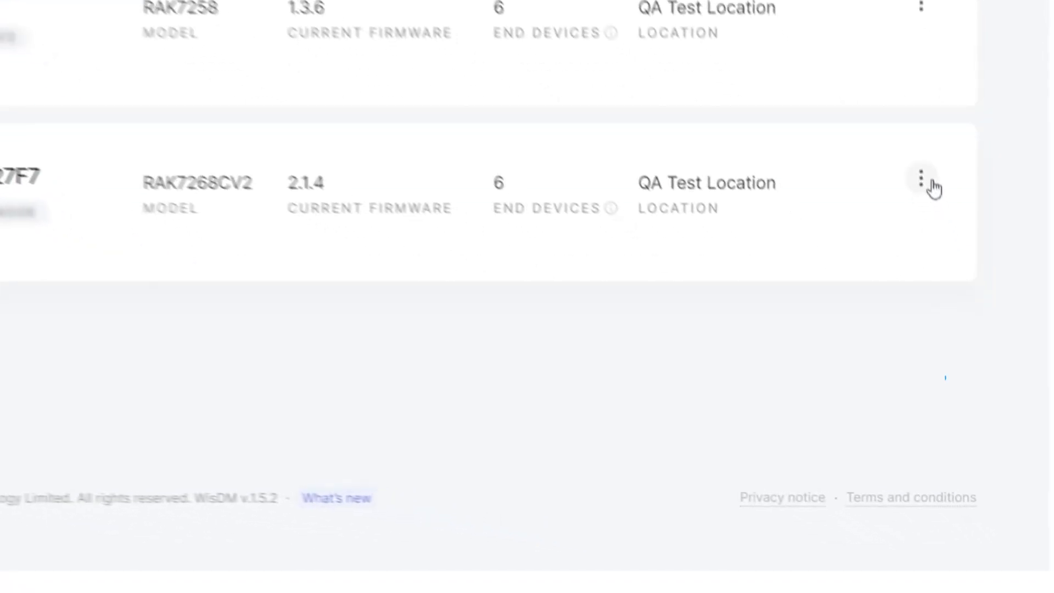
# Step: Open the gateway's View log, sign in with the password, and start streaming the system log
pyautogui.click(922, 178)
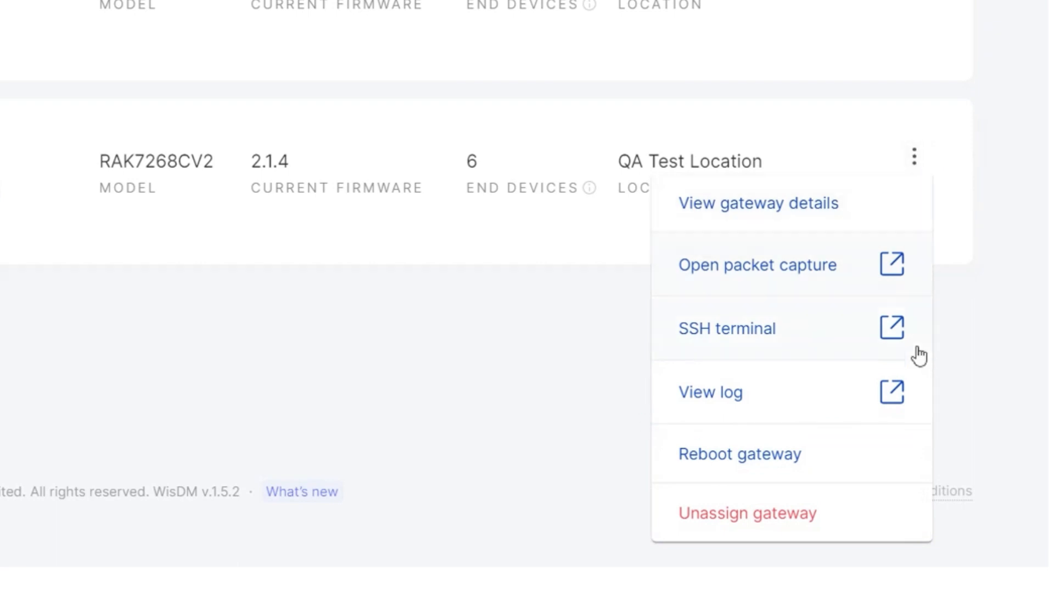
pyautogui.moveTo(914, 396)
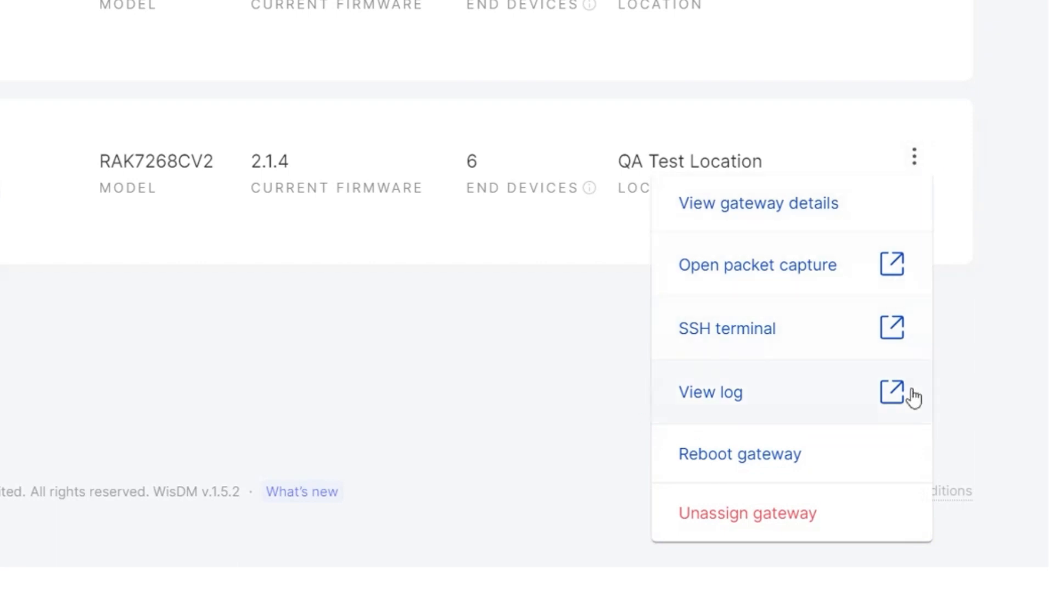
pyautogui.click(710, 393)
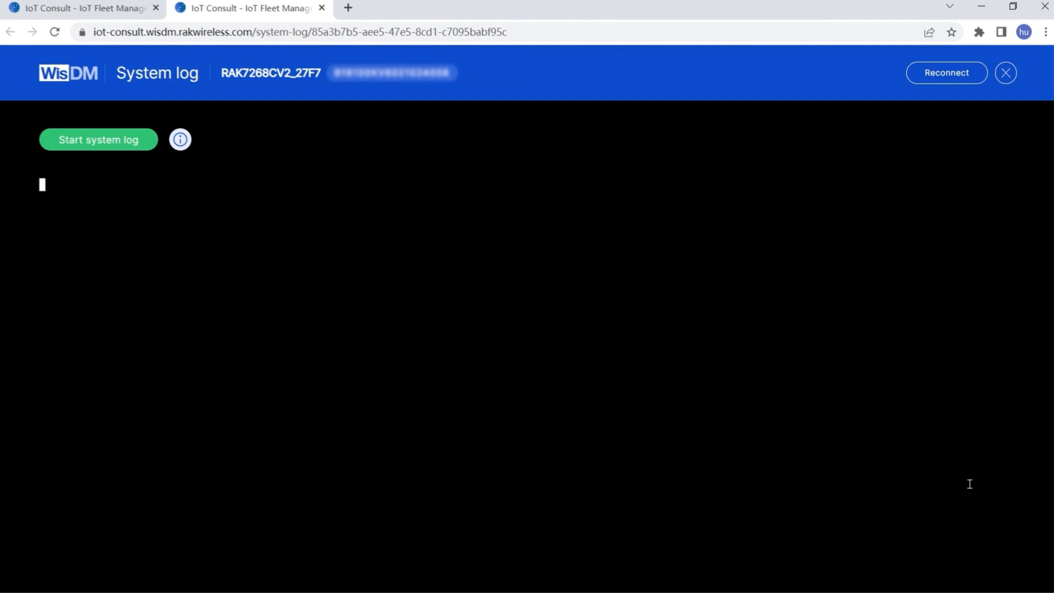
pyautogui.click(98, 139)
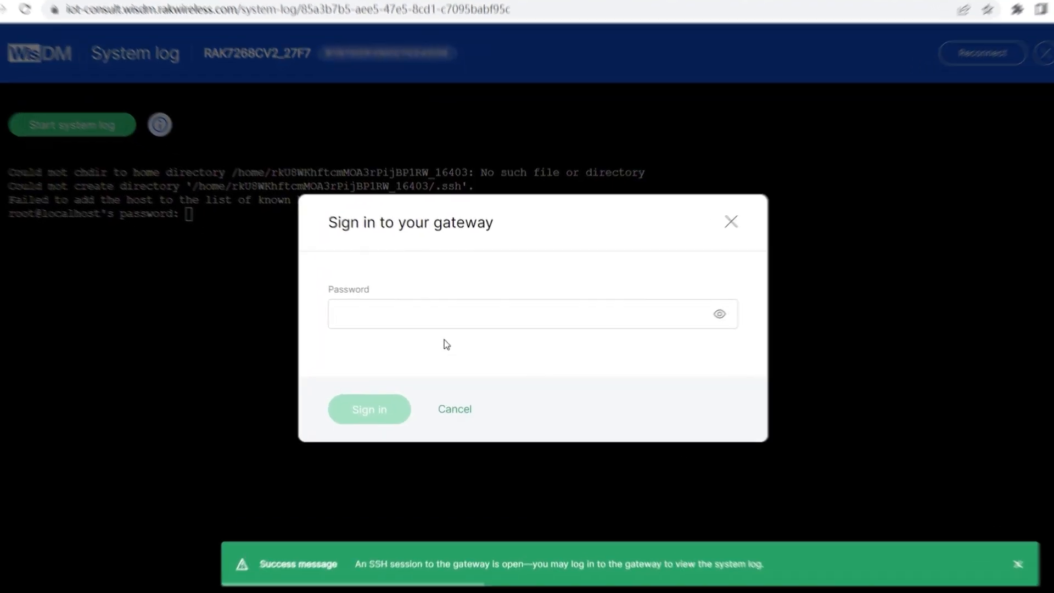
pyautogui.write('password')
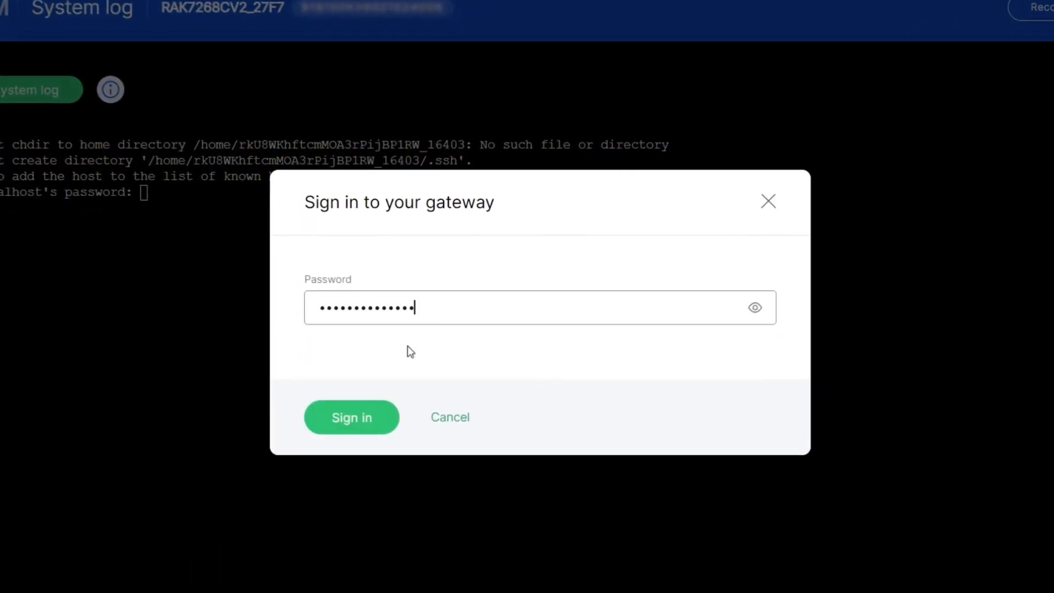
pyautogui.click(350, 416)
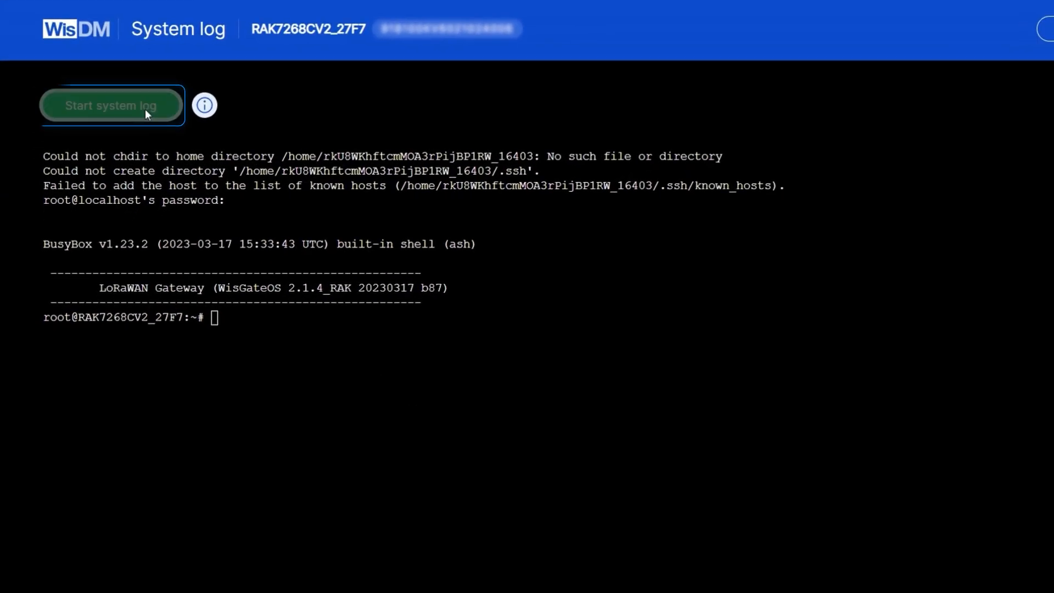
pyautogui.click(111, 105)
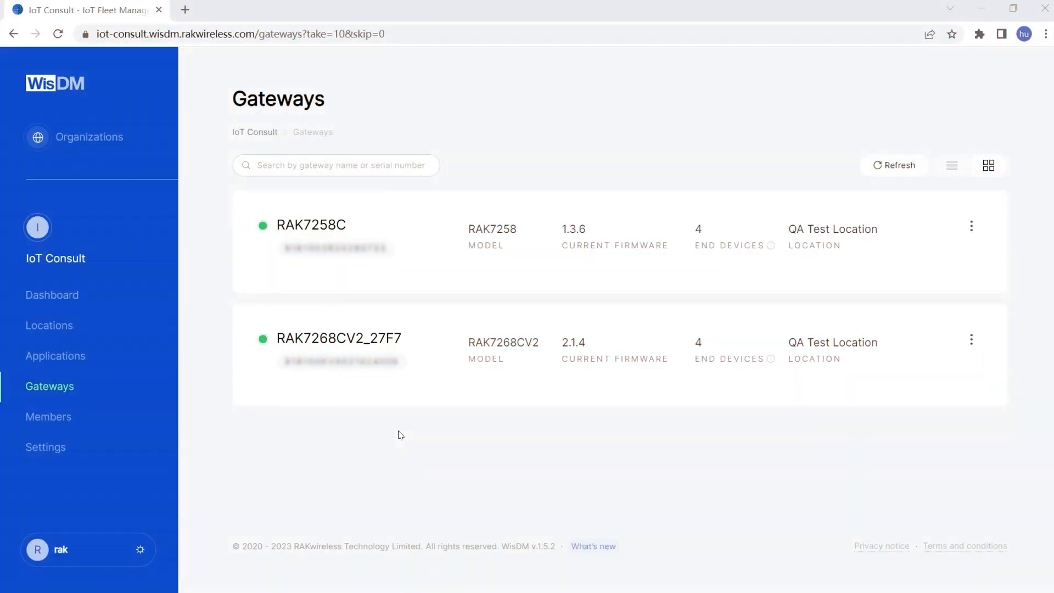
pyautogui.moveTo(432, 347)
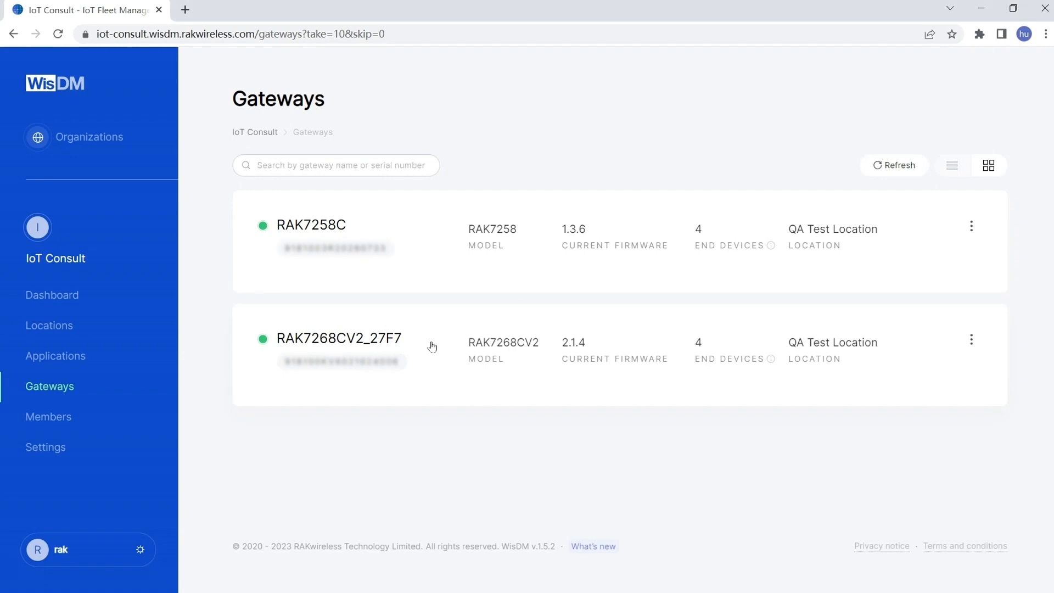
# Step: Open the RAK7268CV2_27F7 card to display its past-week history log
pyautogui.click(339, 338)
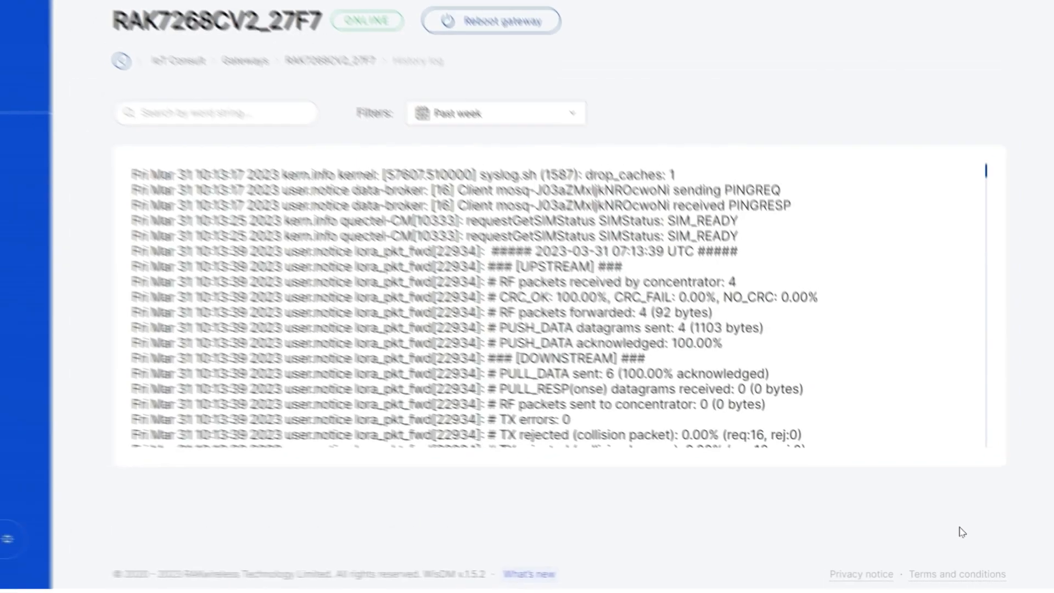
# Step: Scroll the history log to entries near 10:45 and open the Past week date filter
pyautogui.scroll(-3)
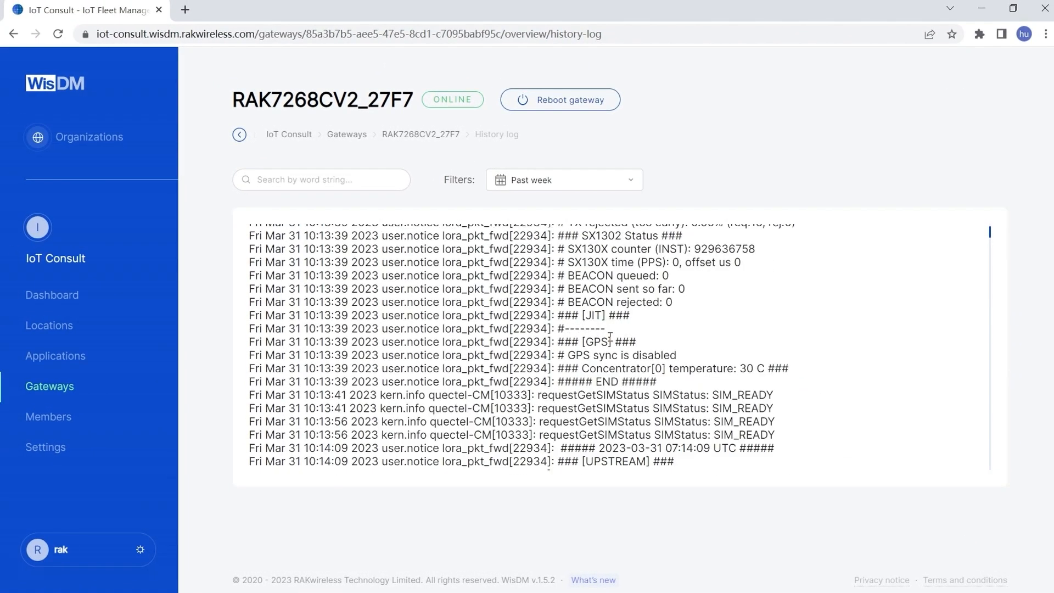
pyautogui.scroll(-3)
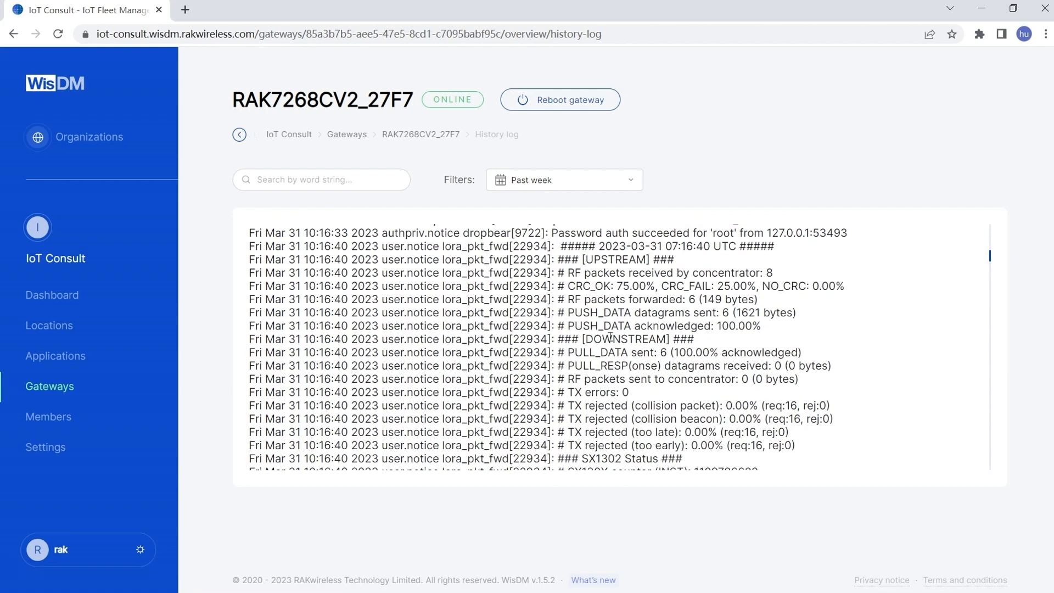
pyautogui.scroll(-3)
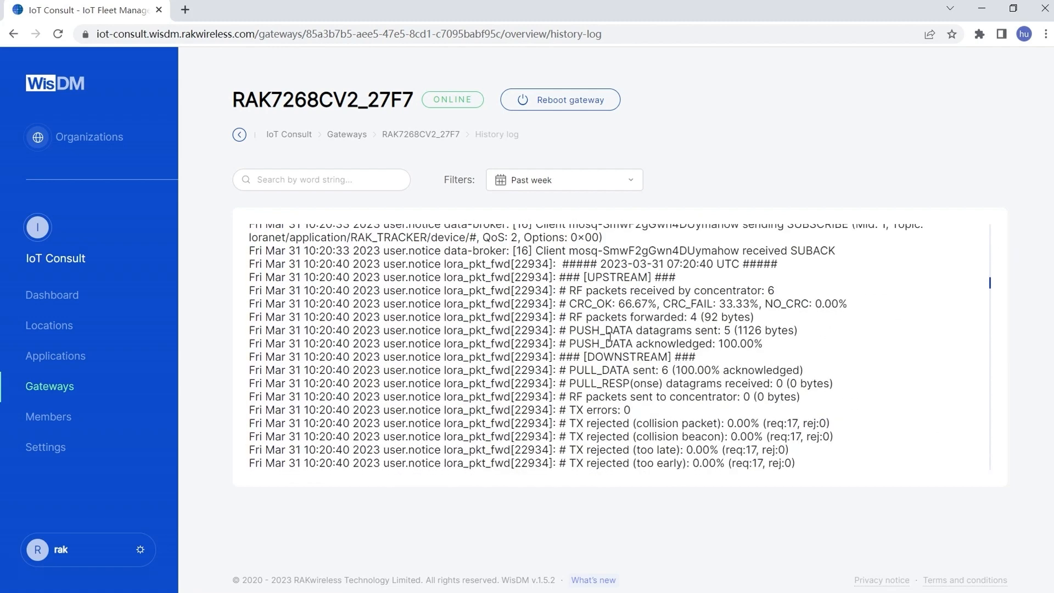
pyautogui.scroll(-3)
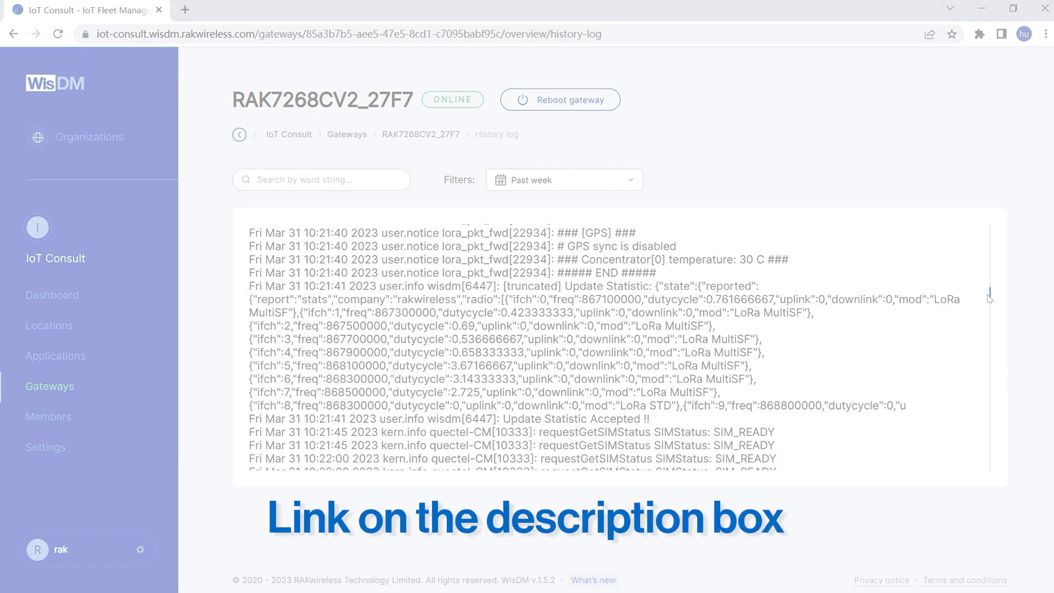
pyautogui.scroll(-3)
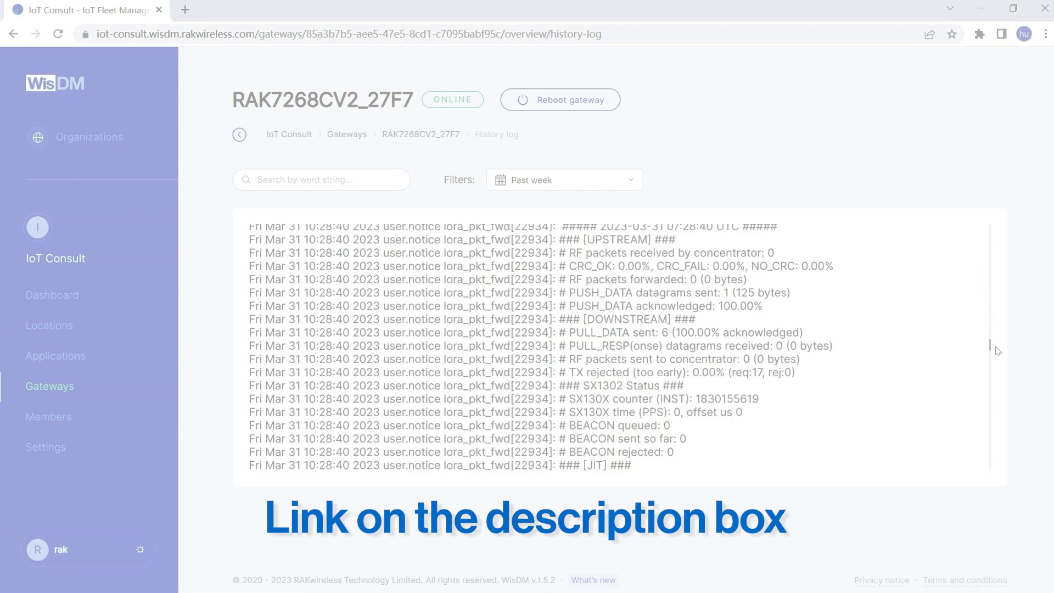
pyautogui.scroll(-3)
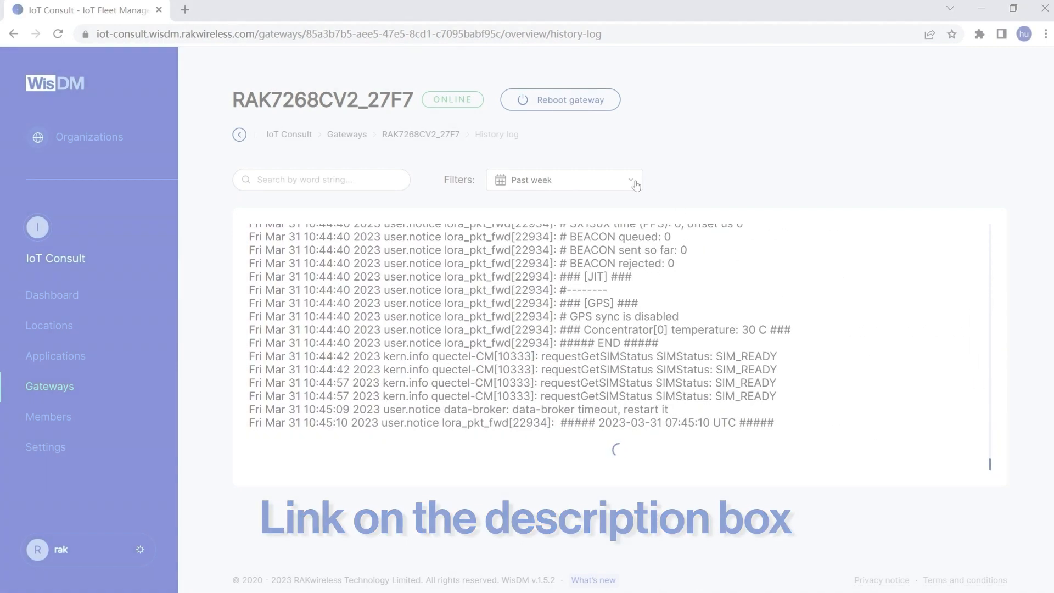
pyautogui.click(563, 180)
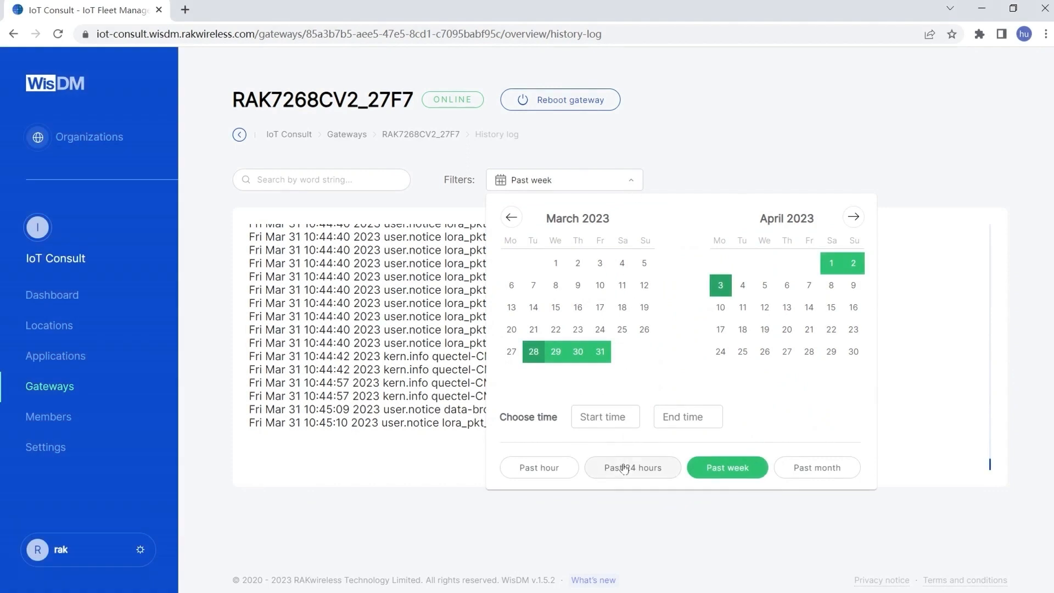